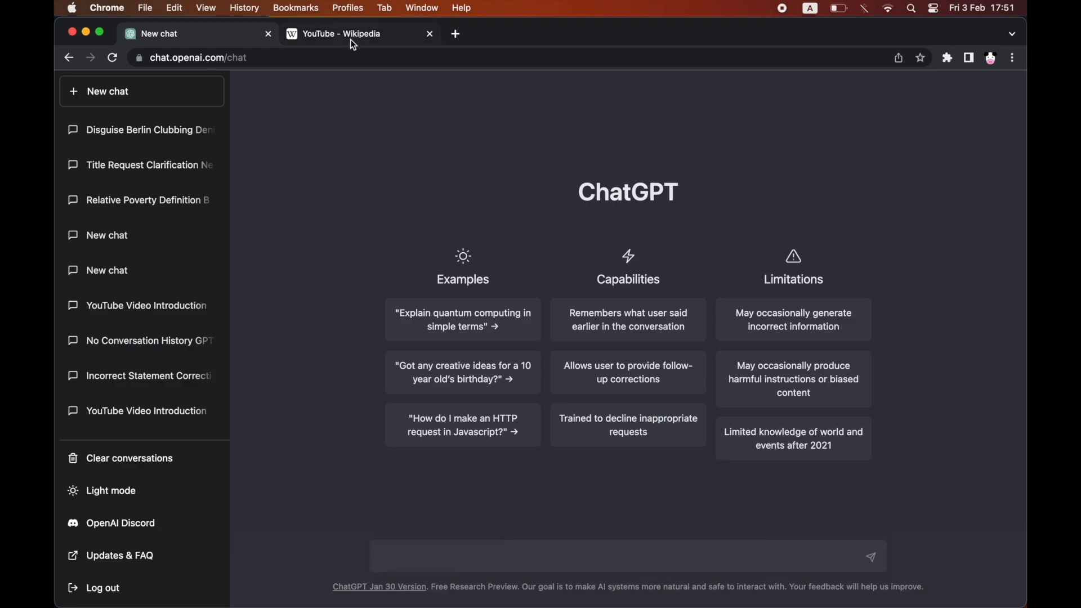
# - Copy the Social impact passage from the YouTube Wikipedia article and return to ChatGPT
pyautogui.click(342, 34)
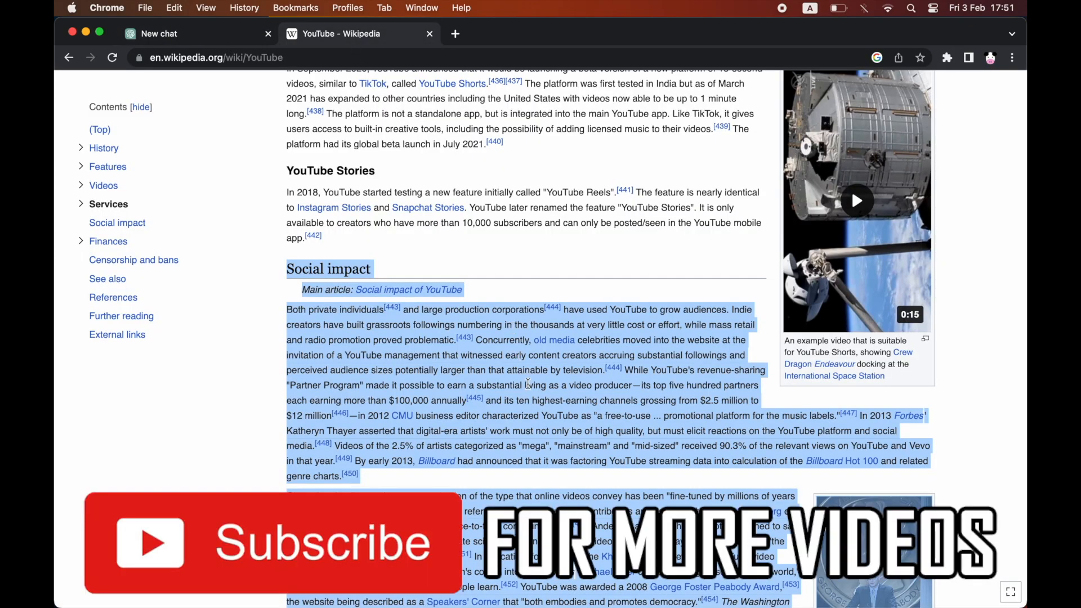
pyautogui.scroll(-3)
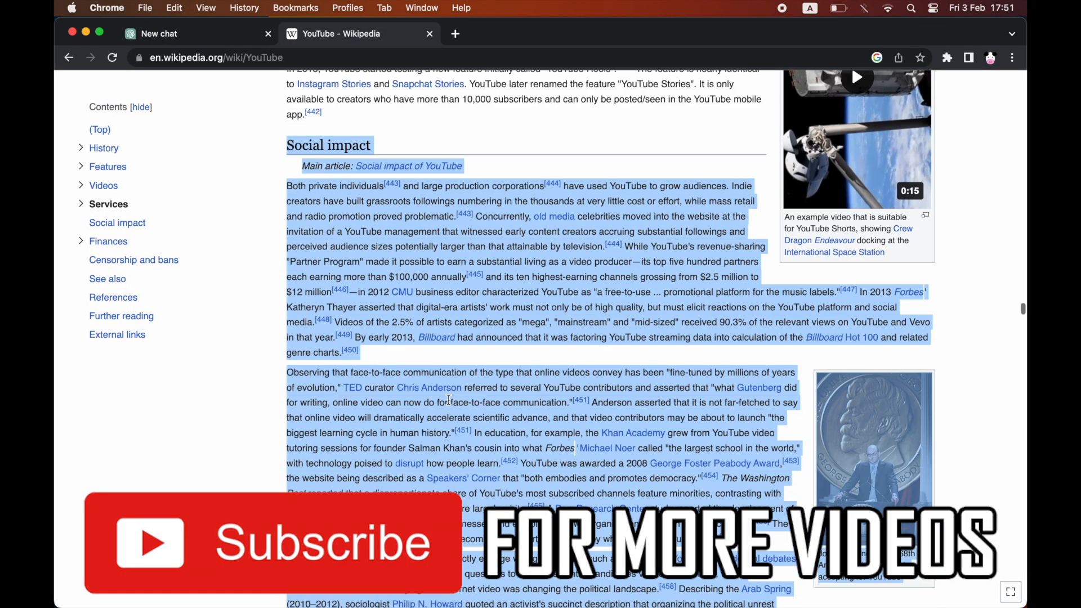
pyautogui.scroll(-3)
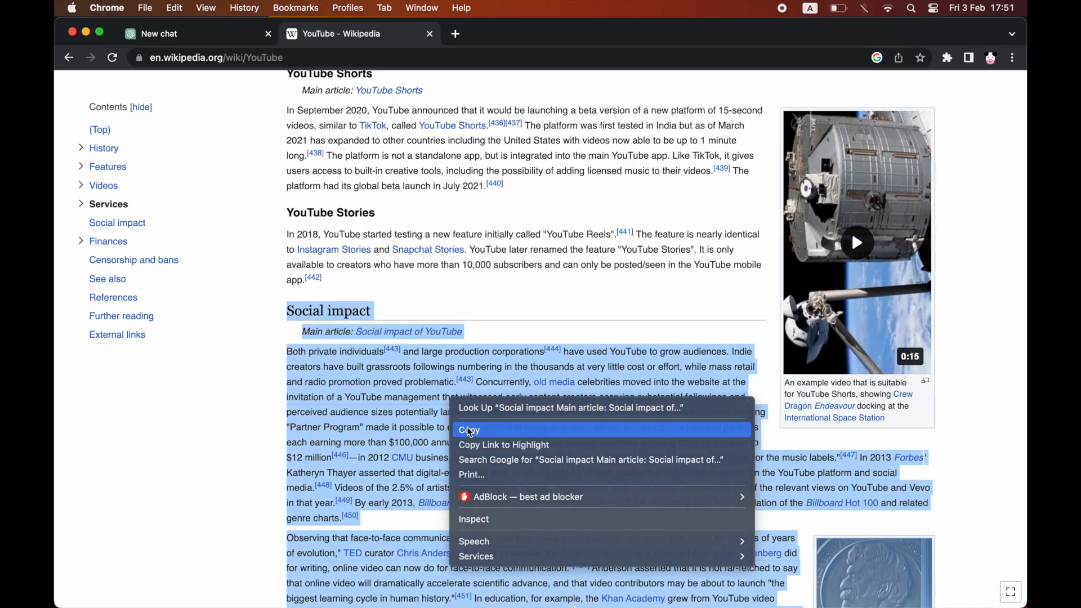
pyautogui.click(160, 34)
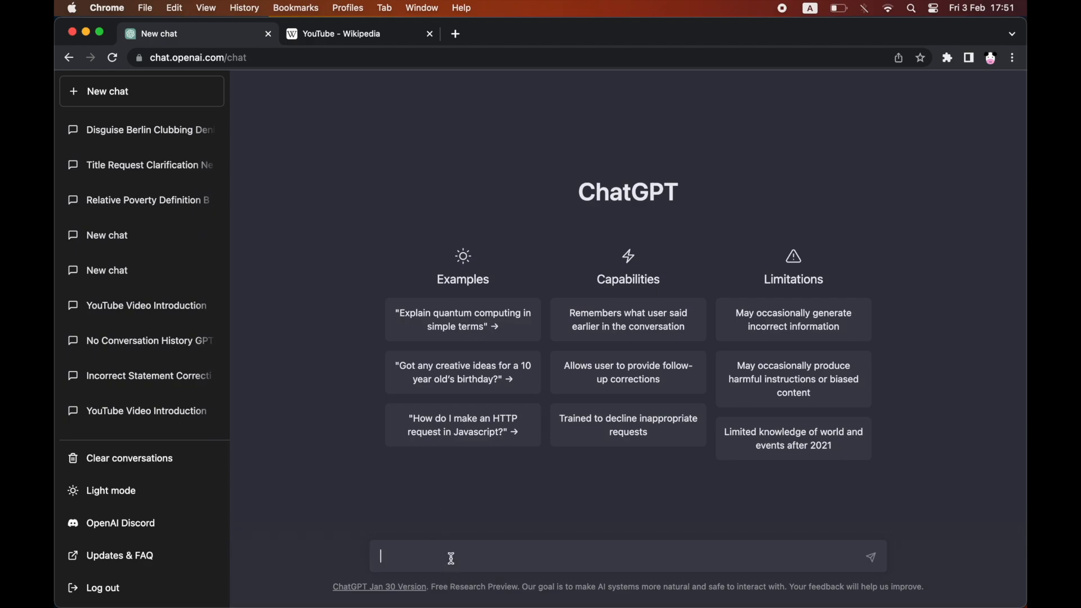
# - Send 'Summarise' with the pasted Wikipedia passage to get a summary of YouTube's social impact
pyautogui.write('Summaris')
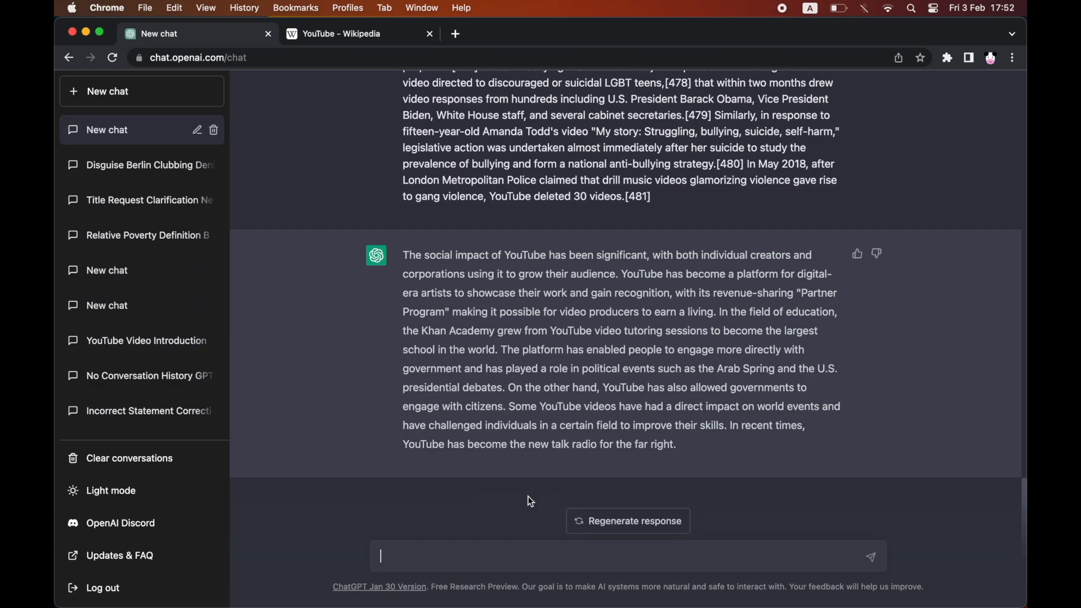
# - Send 'Summarise the previous in 50 words.' to get a roughly 50-word version
pyautogui.write('Summarise the')
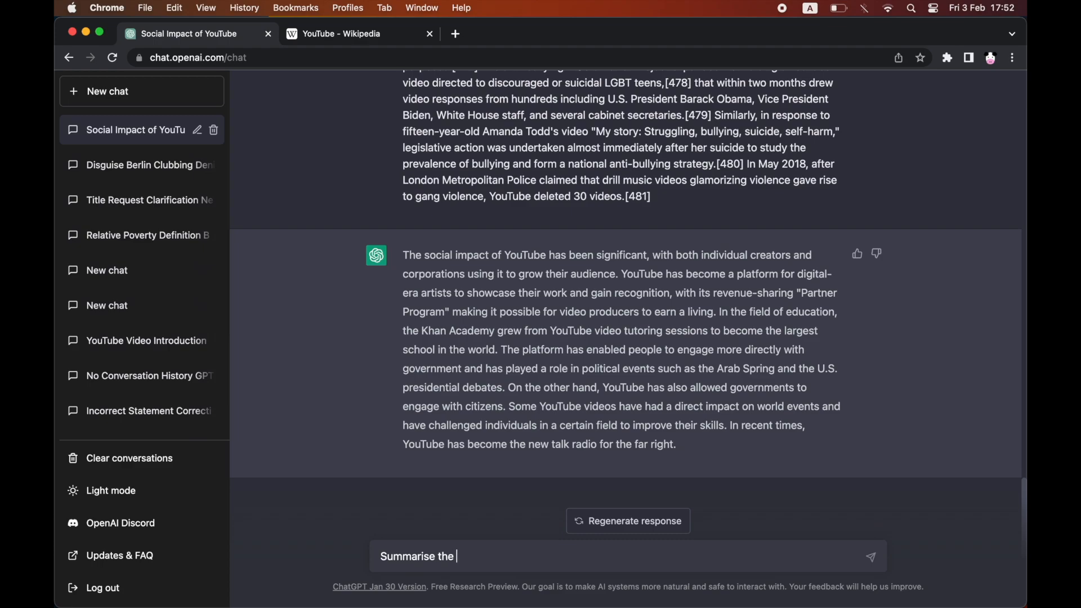
pyautogui.write('previous in')
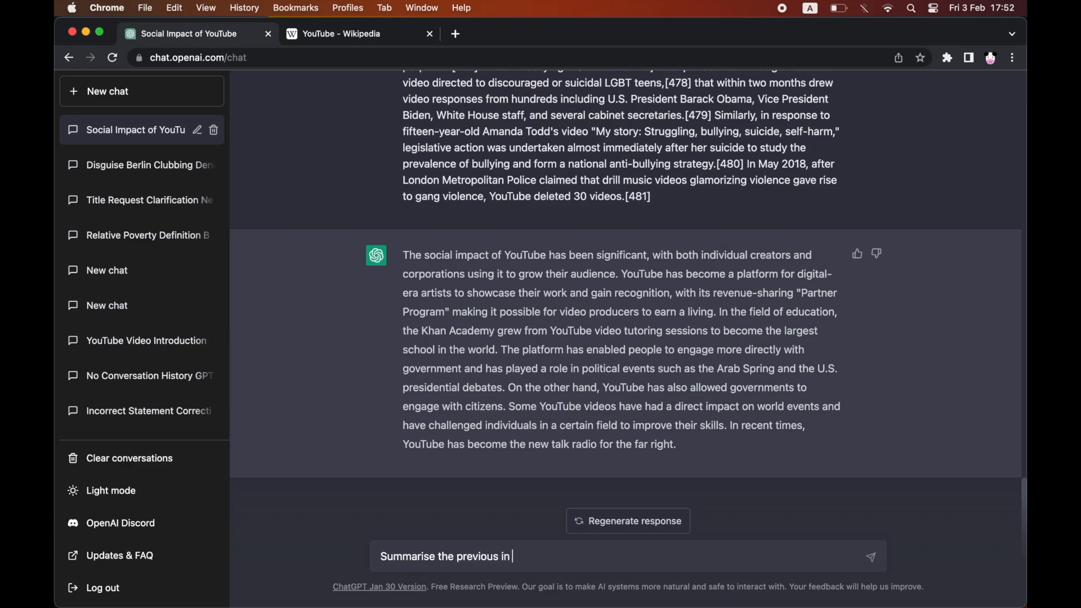
pyautogui.write('50 words.')
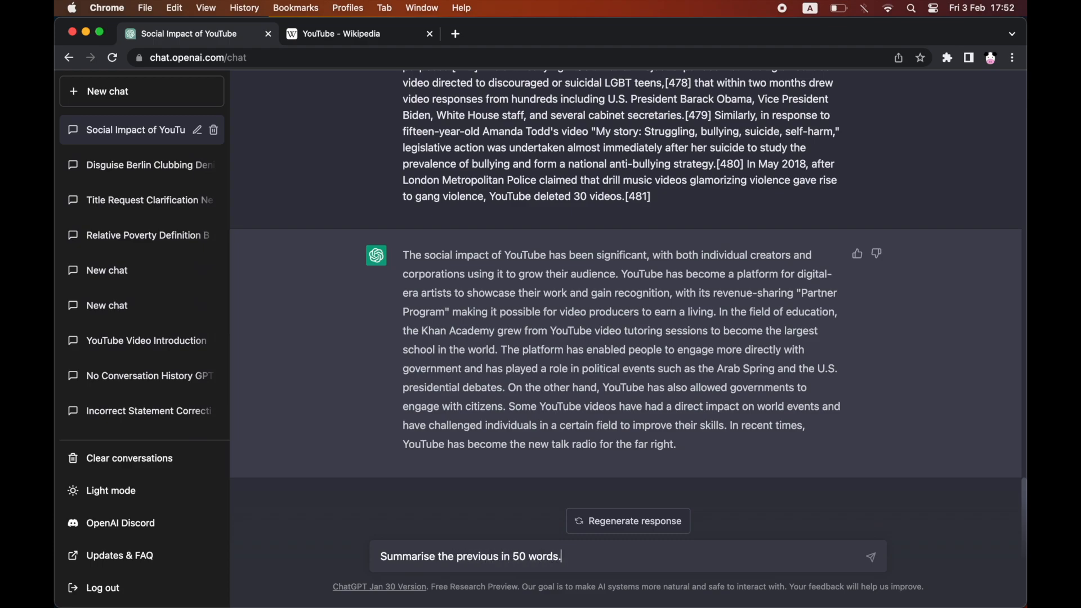
pyautogui.click(869, 556)
pyautogui.write('S')
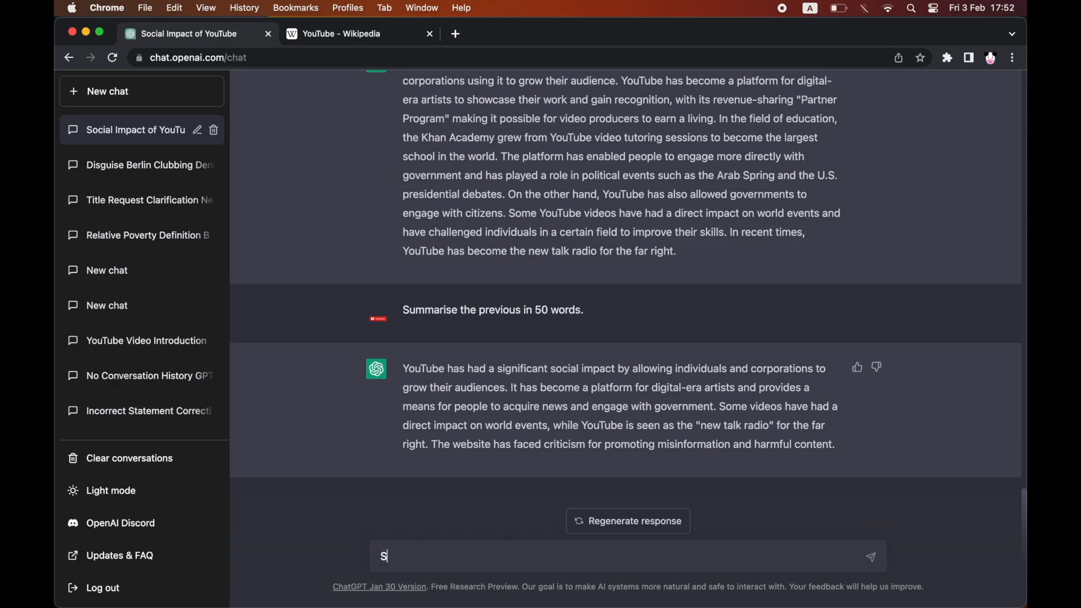
# - Draft 'Summarise the intelligent investor' in the message box without sending it
pyautogui.write('ummarise the in')
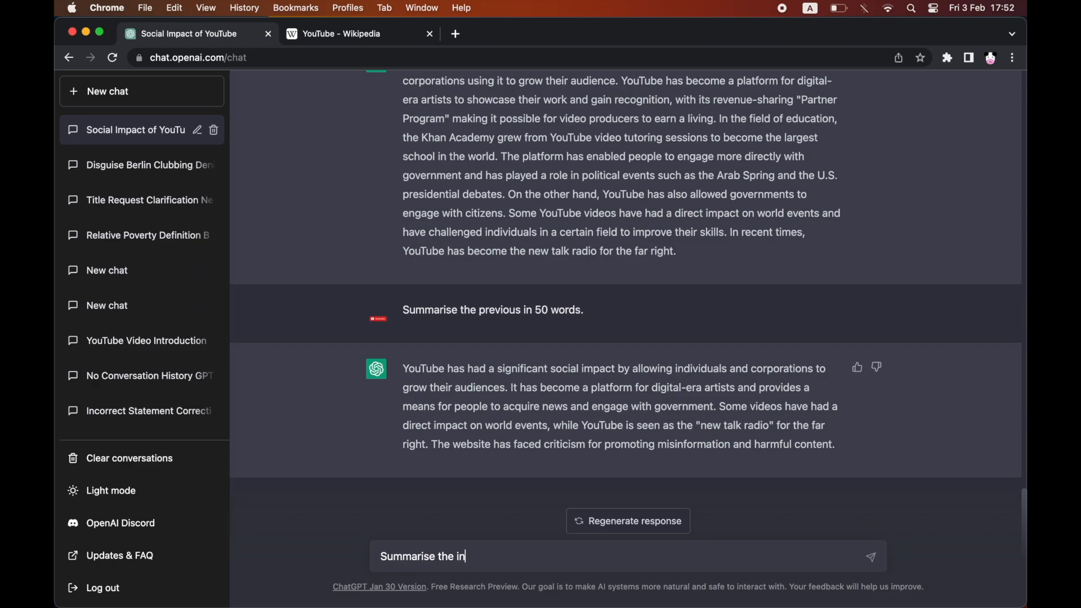
pyautogui.write('telligent')
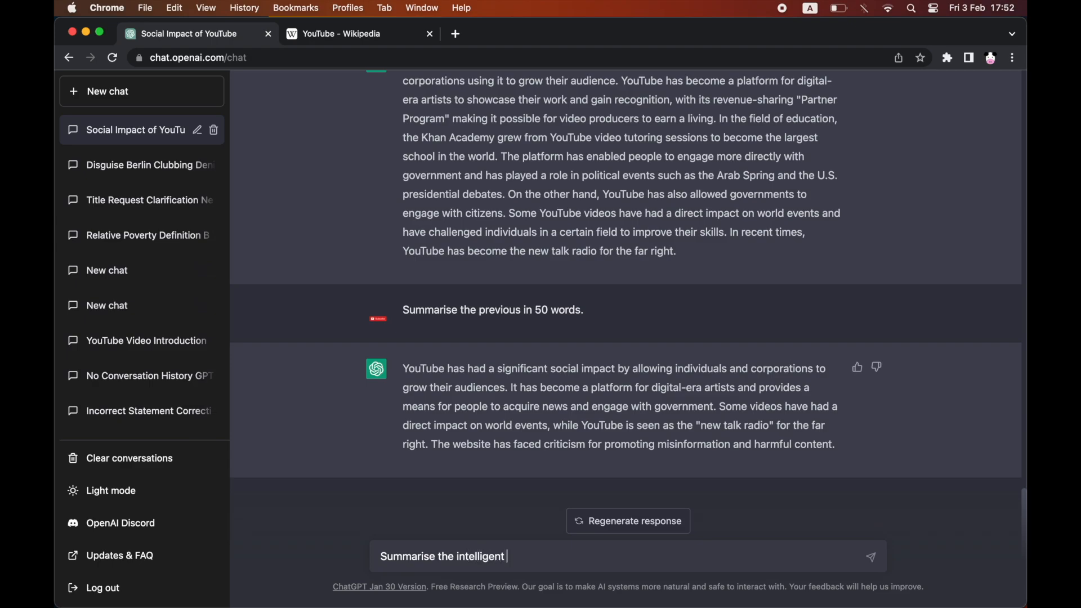
pyautogui.write('investor')
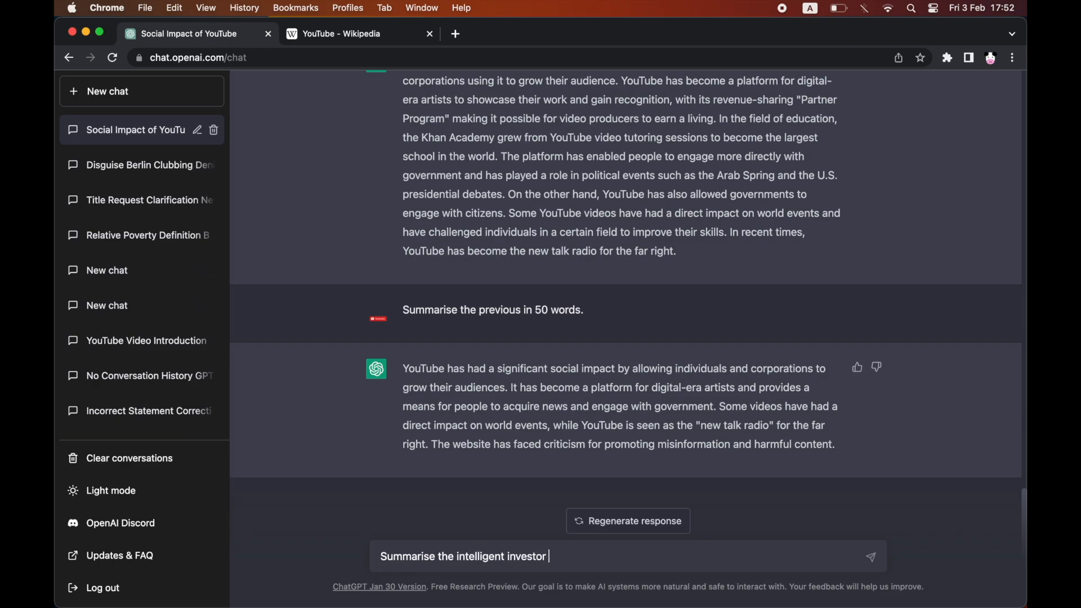